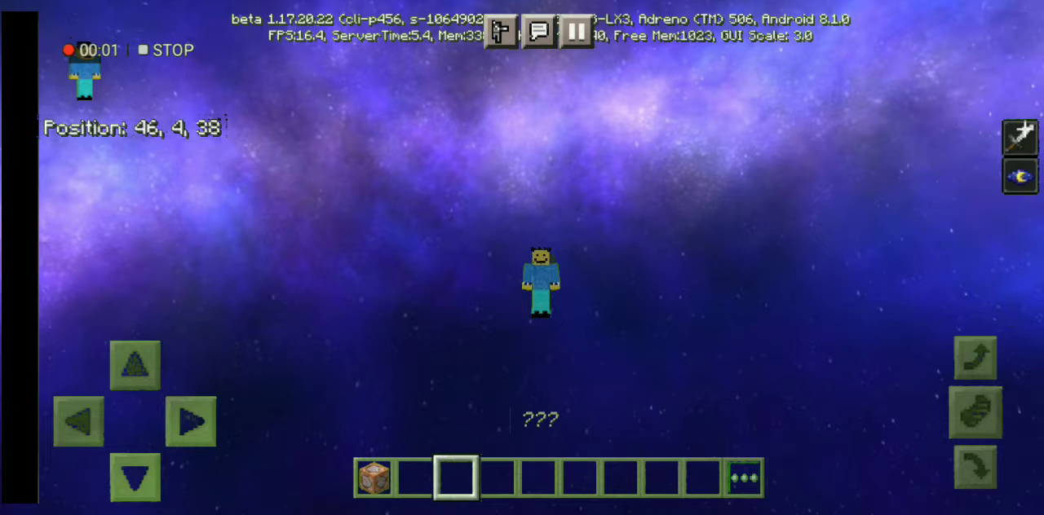
- Bring up the placed command block's editing panel with an empty command input
left_click(415, 476)
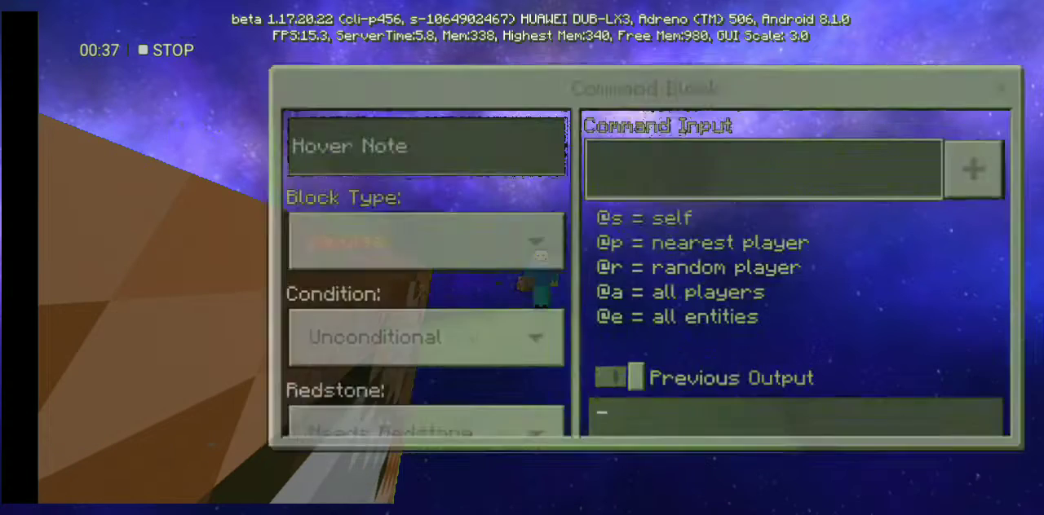
- Enter the command /give @s ifr:???=infinity_block into the Command Input field
left_click(764, 170)
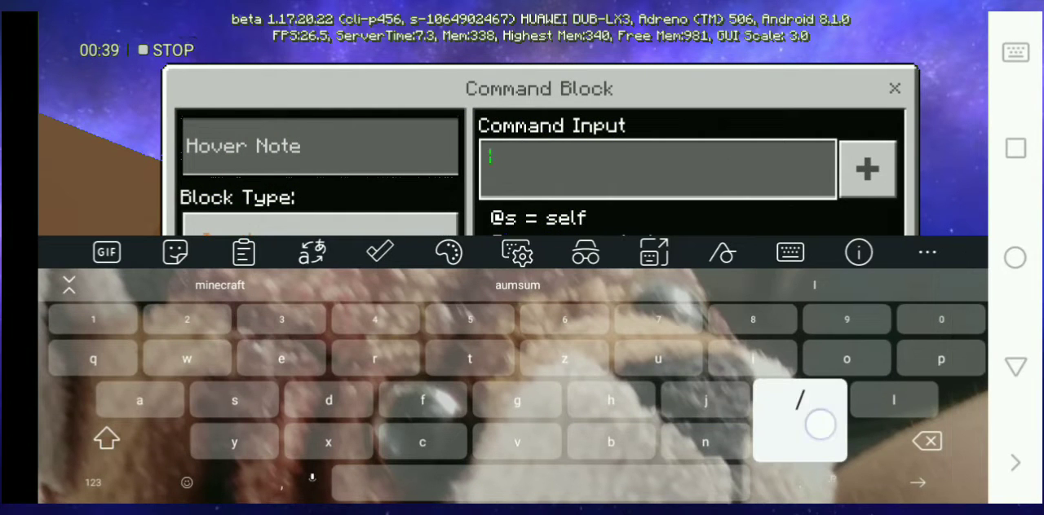
type("/give @s")
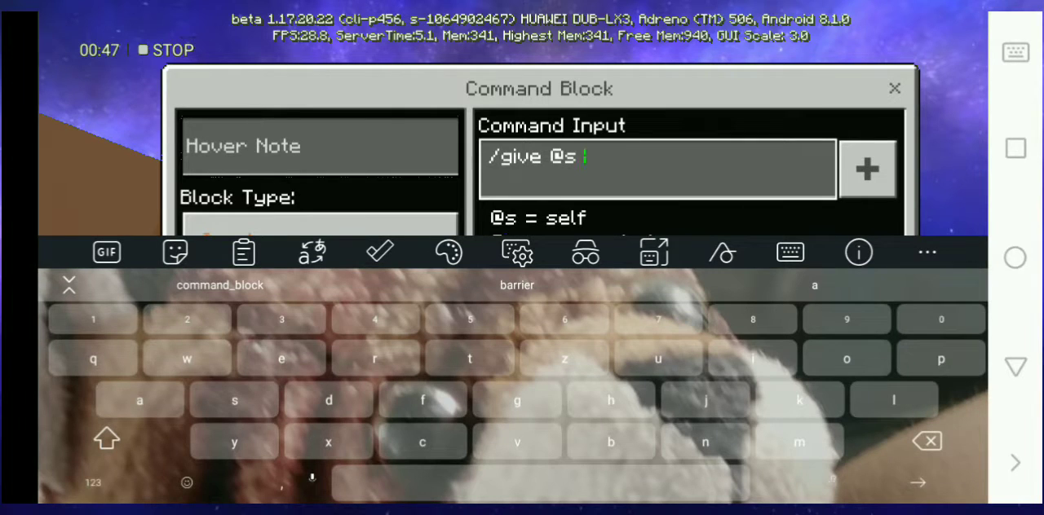
type("if")
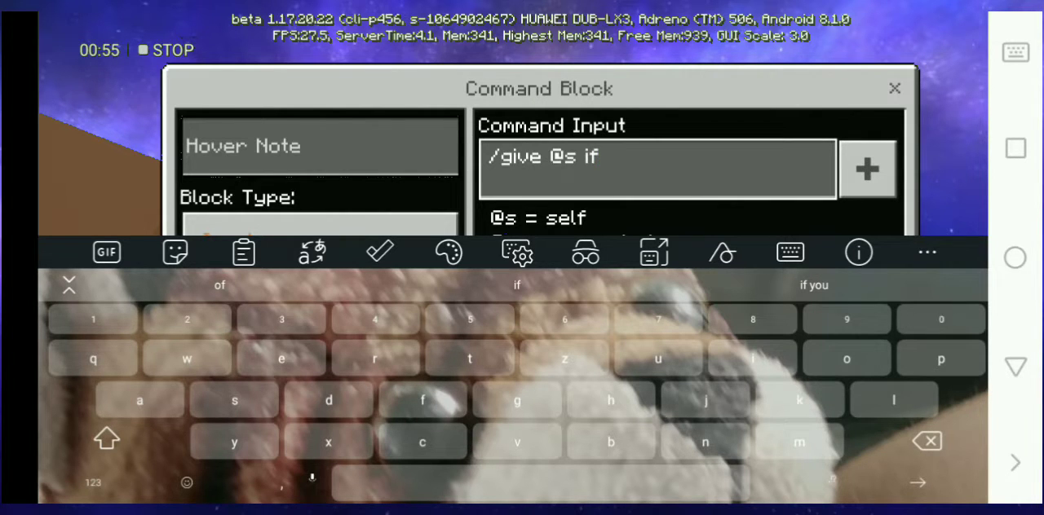
type("r")
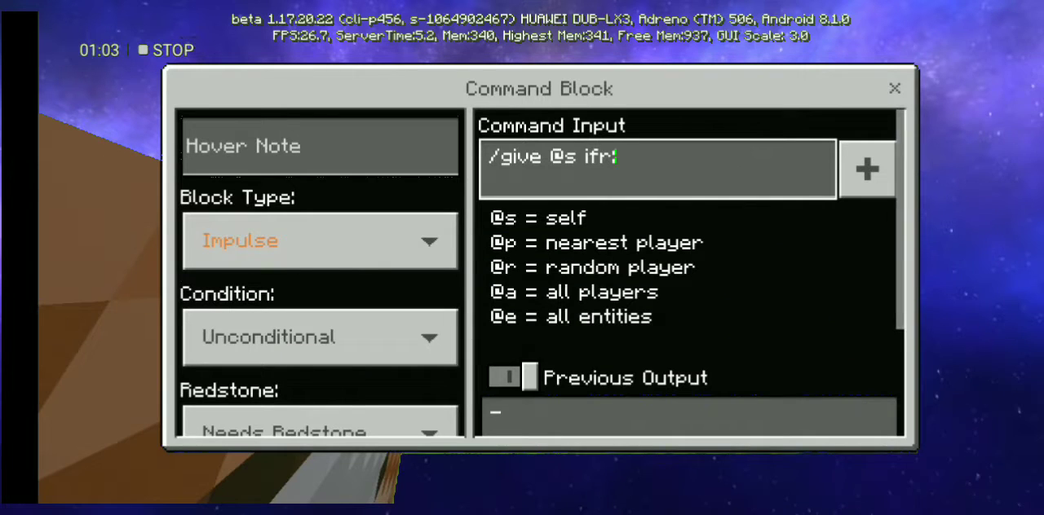
left_click(655, 157)
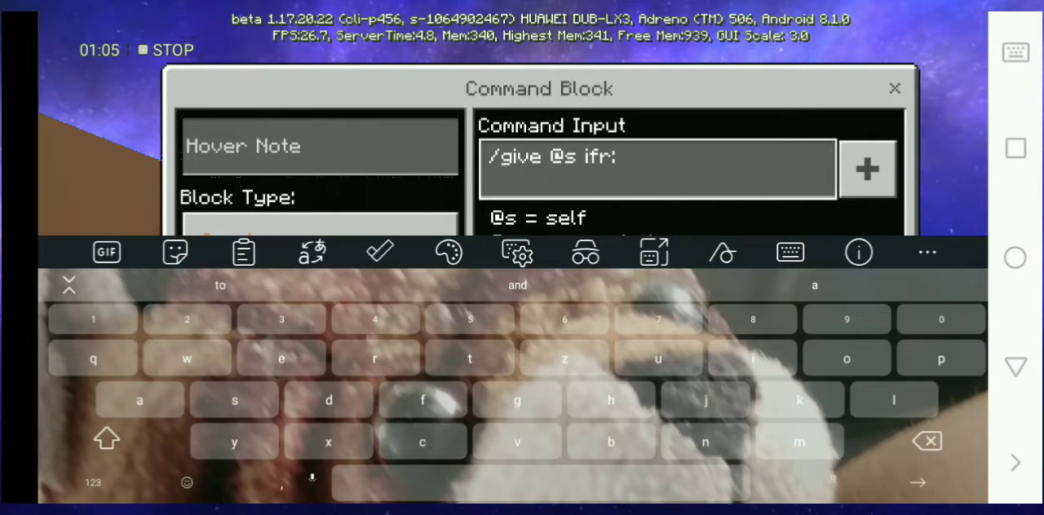
type("???")
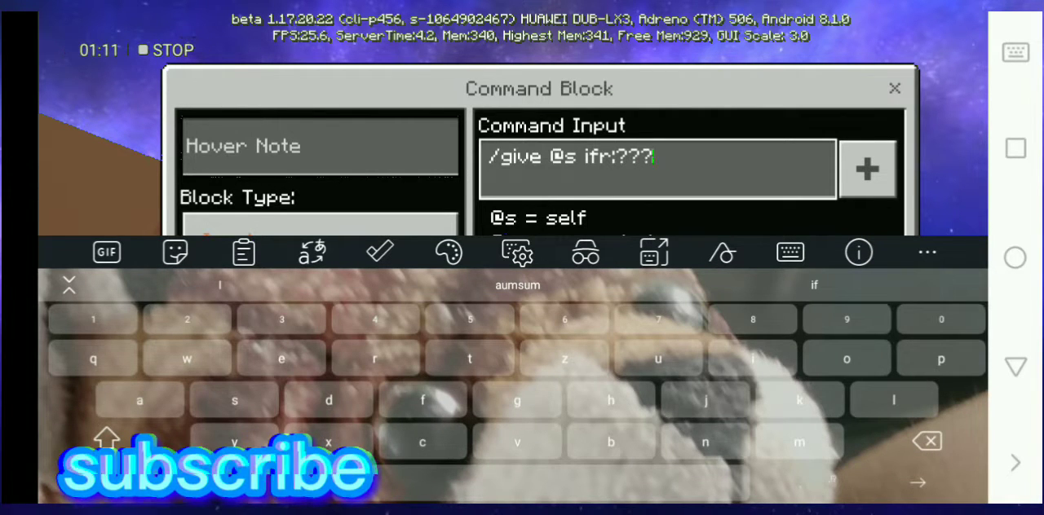
type("=in")
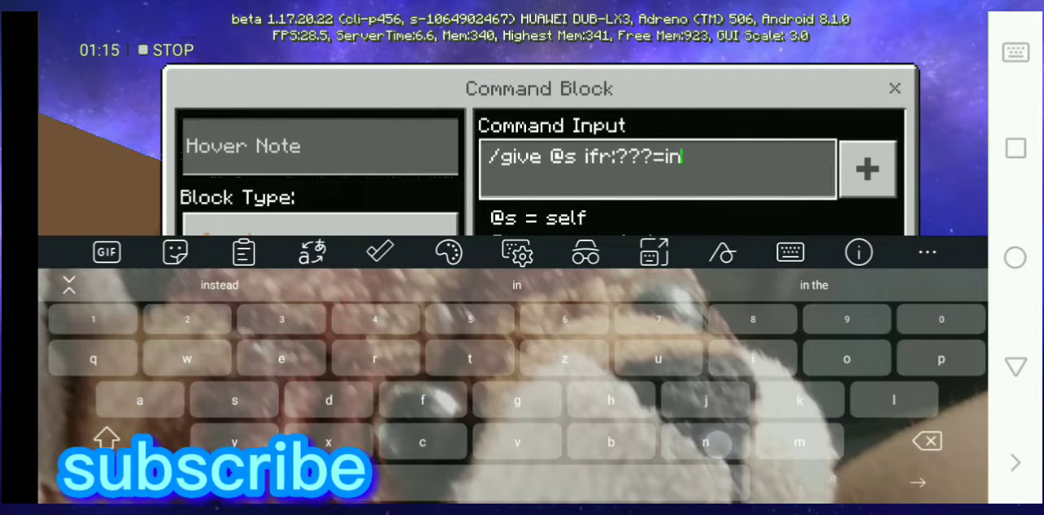
type("finity")
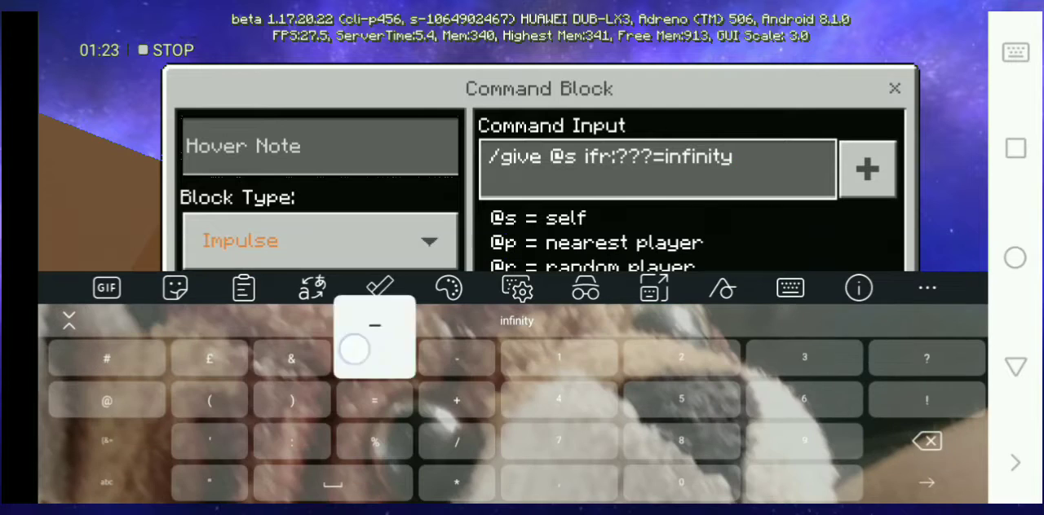
type("_block")
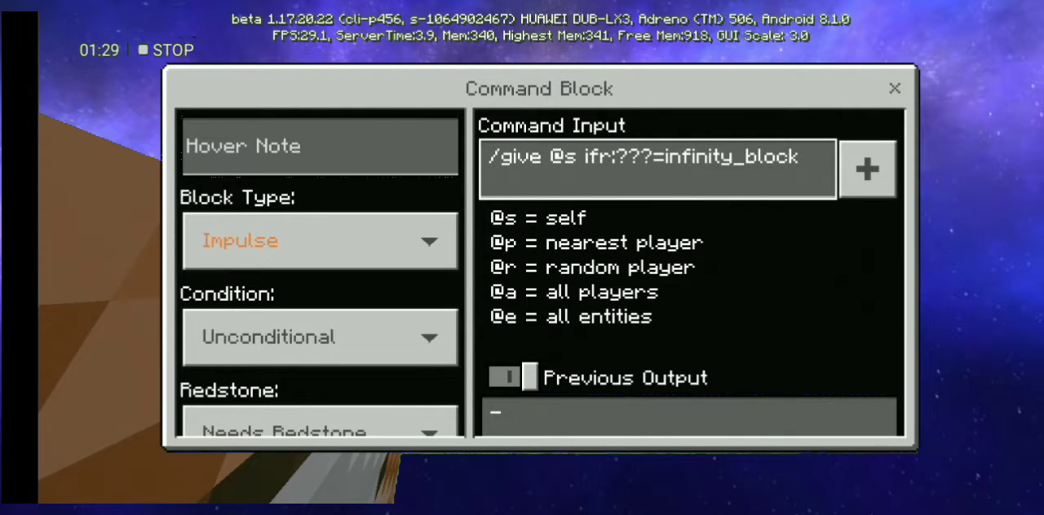
- Append (~ ~ ~ after infinity_block in the command text
left_click(652, 156)
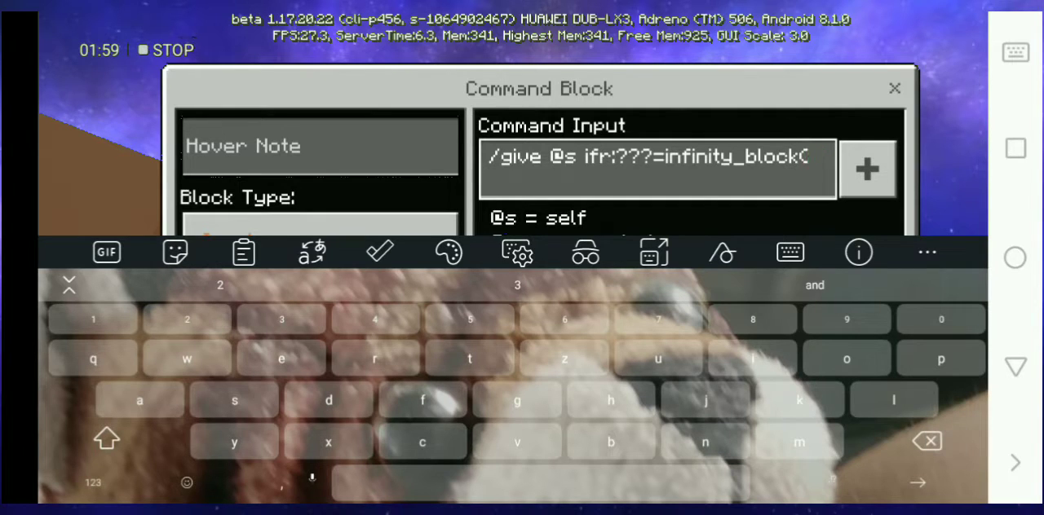
type("i")
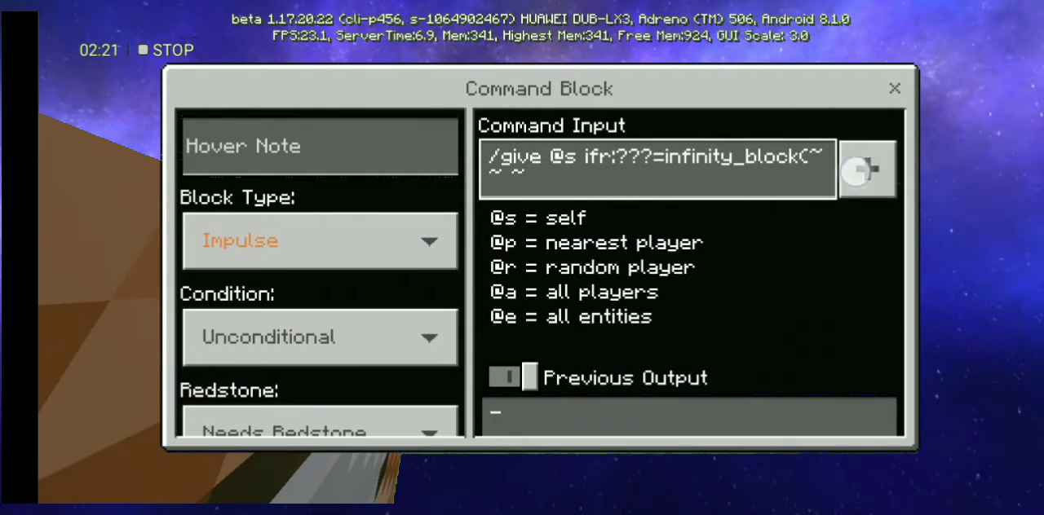
left_click(653, 157)
type(" execute")
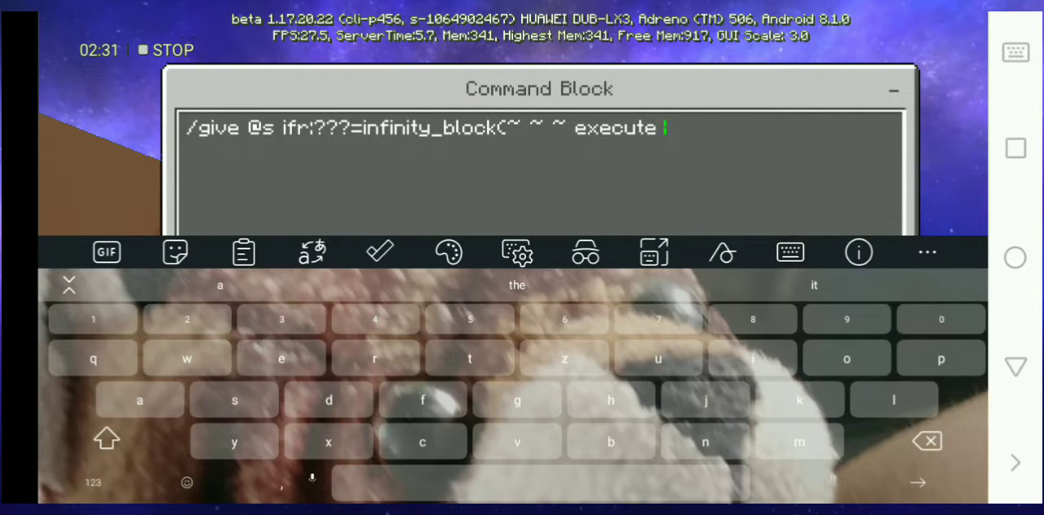
- Continue the command with execute command) followed by the digits 743
type("coma")
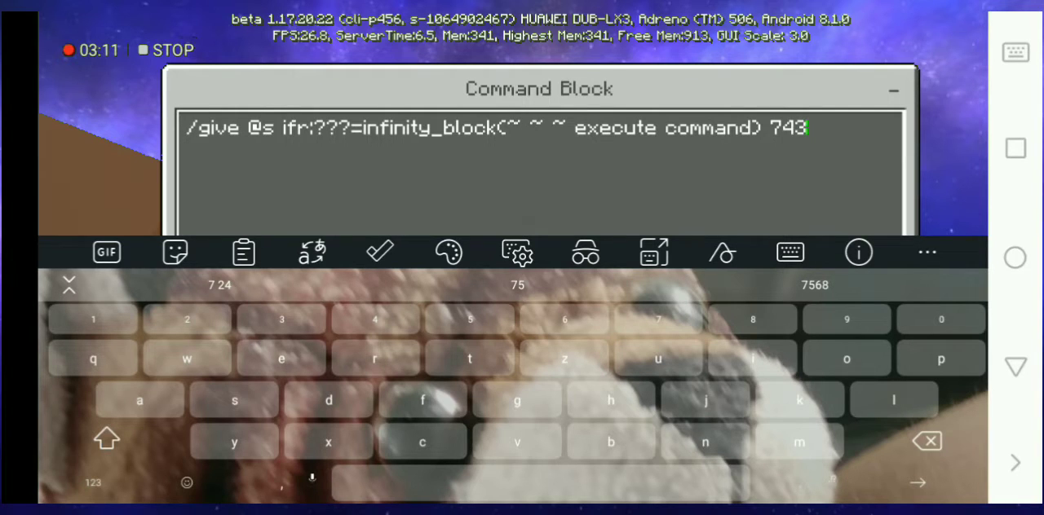
left_click(470, 320)
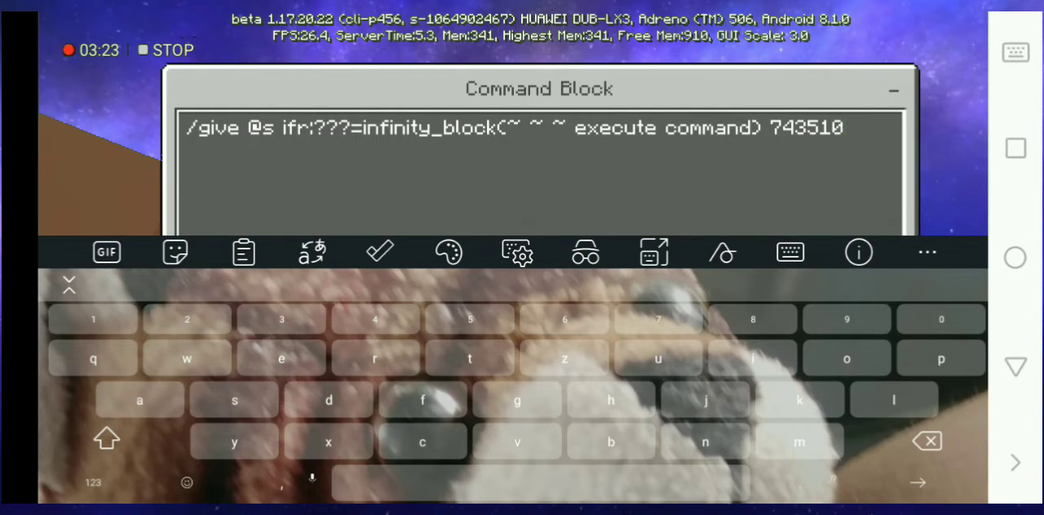
type("201")
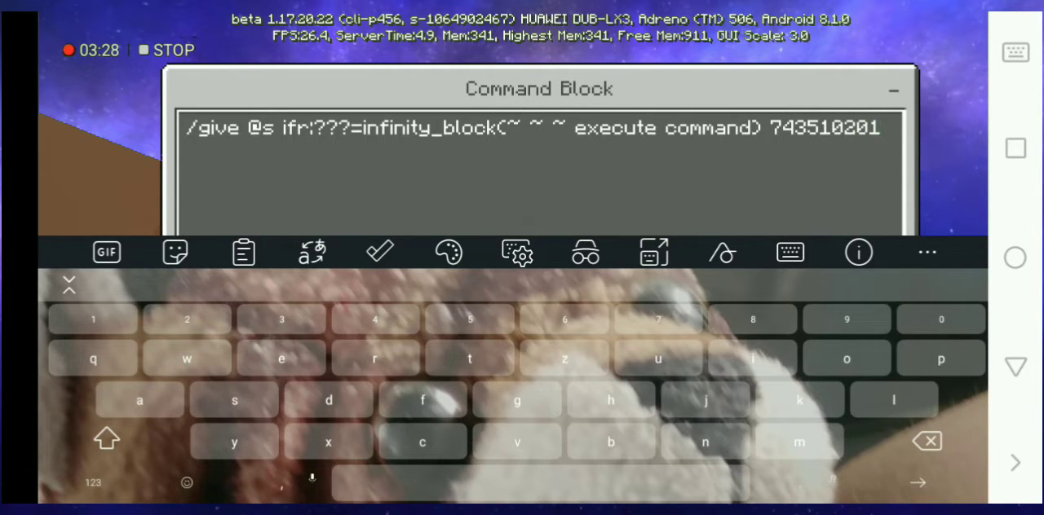
type("4")
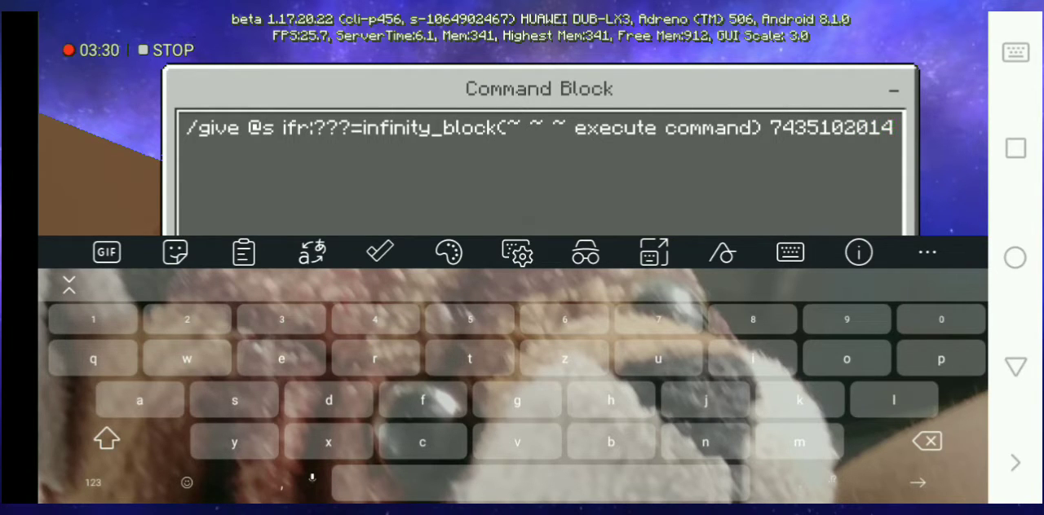
left_click(91, 482)
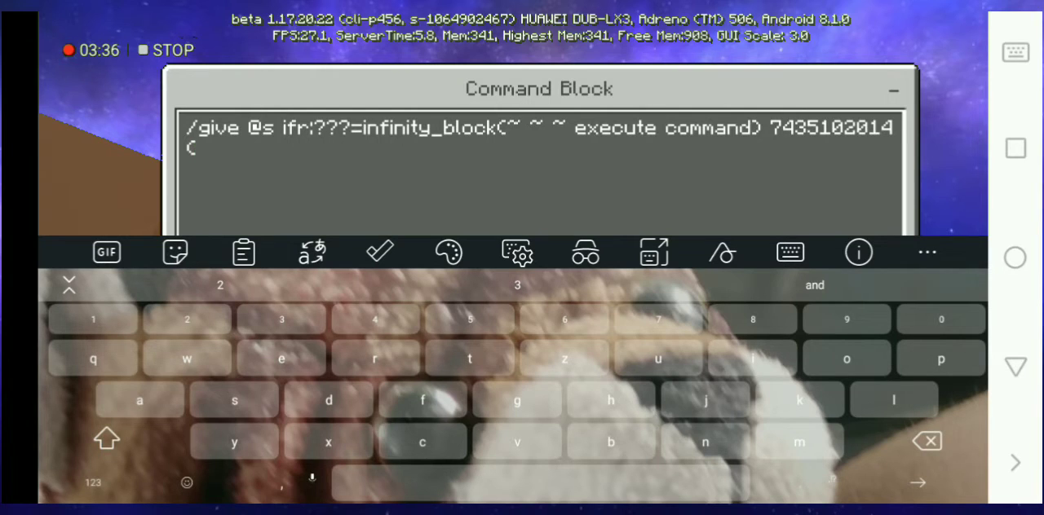
left_click(705, 359)
type("infi")
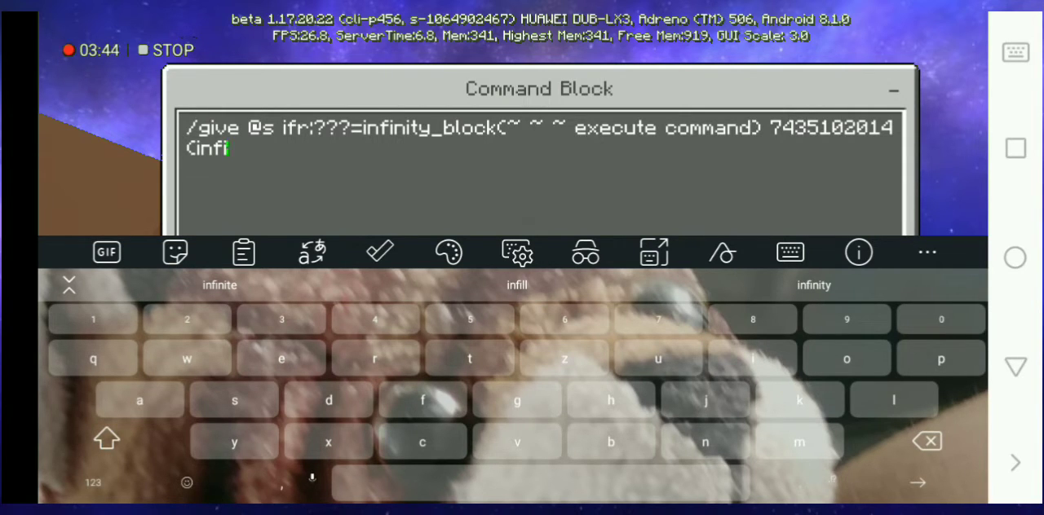
left_click(812, 284)
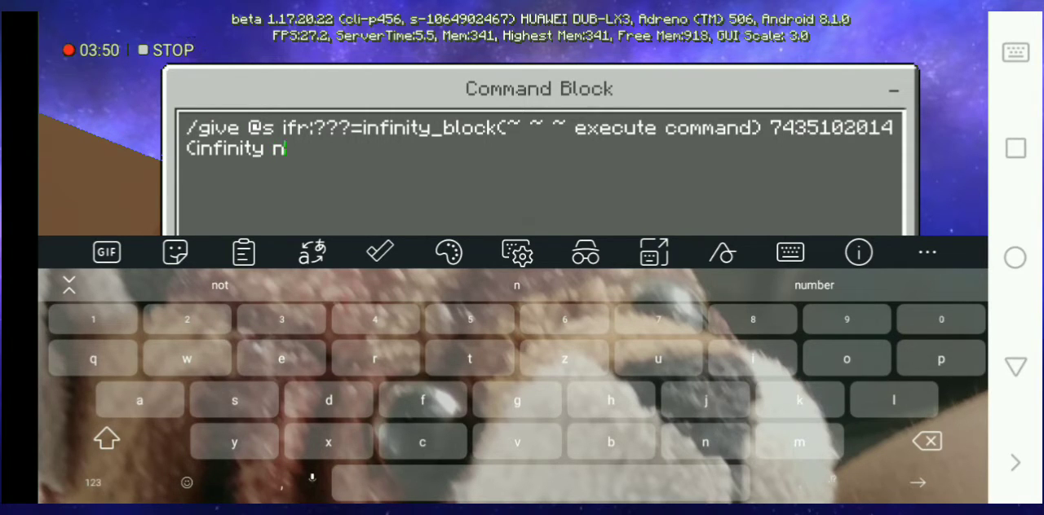
left_click(610, 402)
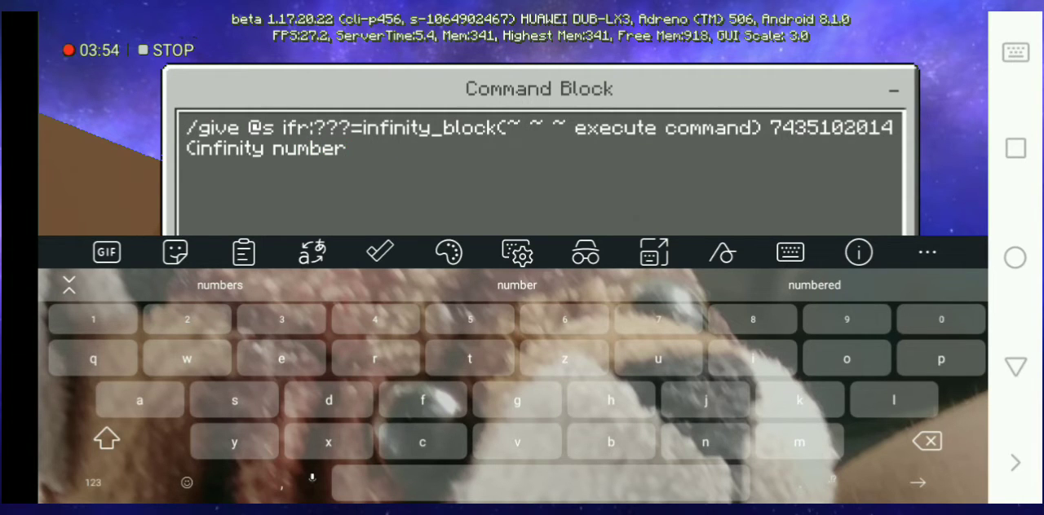
type("s")
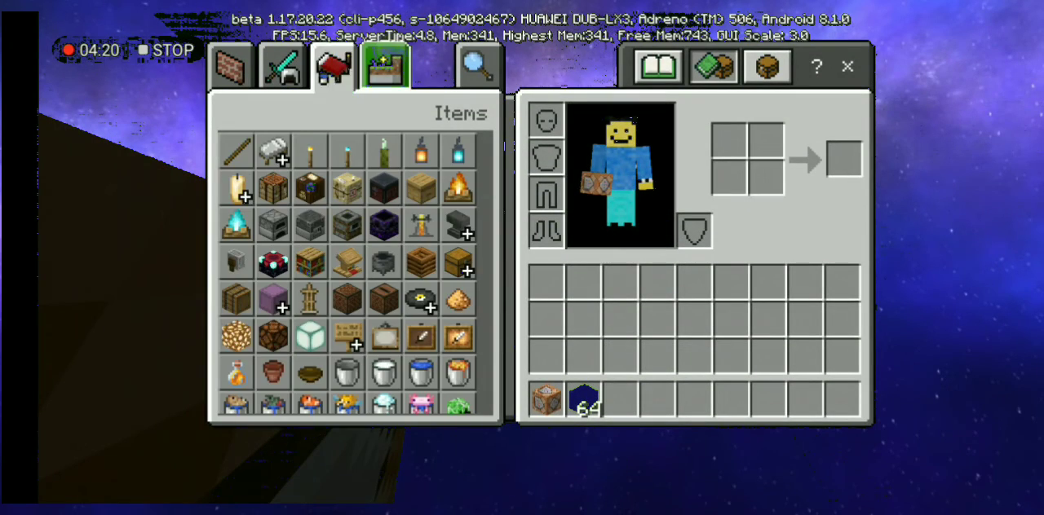
- Scroll down through the inventory's Items list before pausing the game
scroll("down", 3)
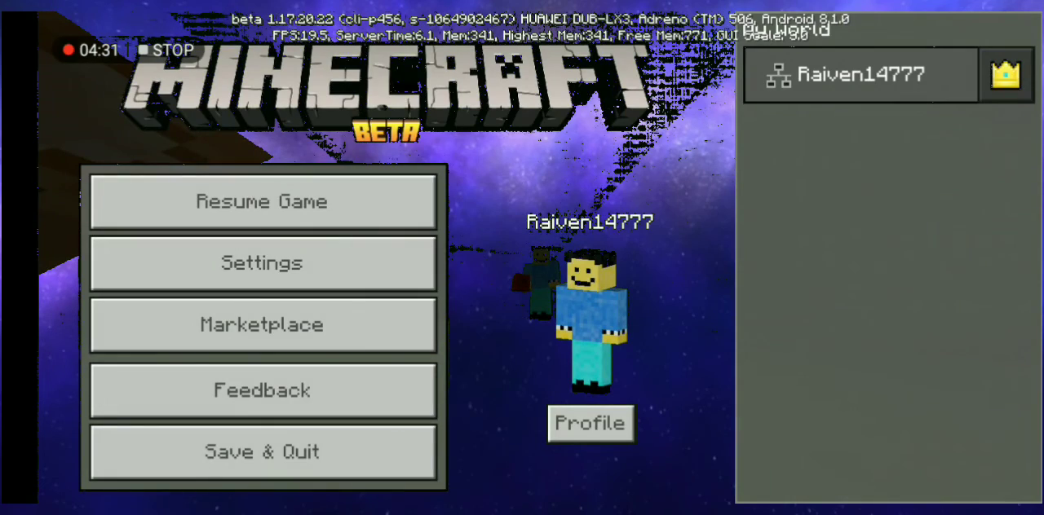
- In Settings > Video, choose First Person as the Camera Perspective
left_click(261, 201)
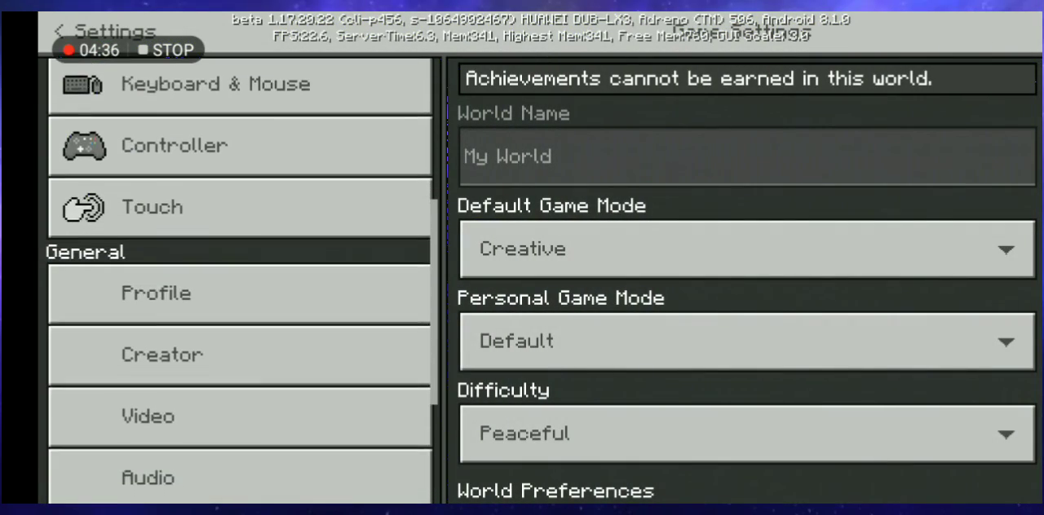
left_click(147, 416)
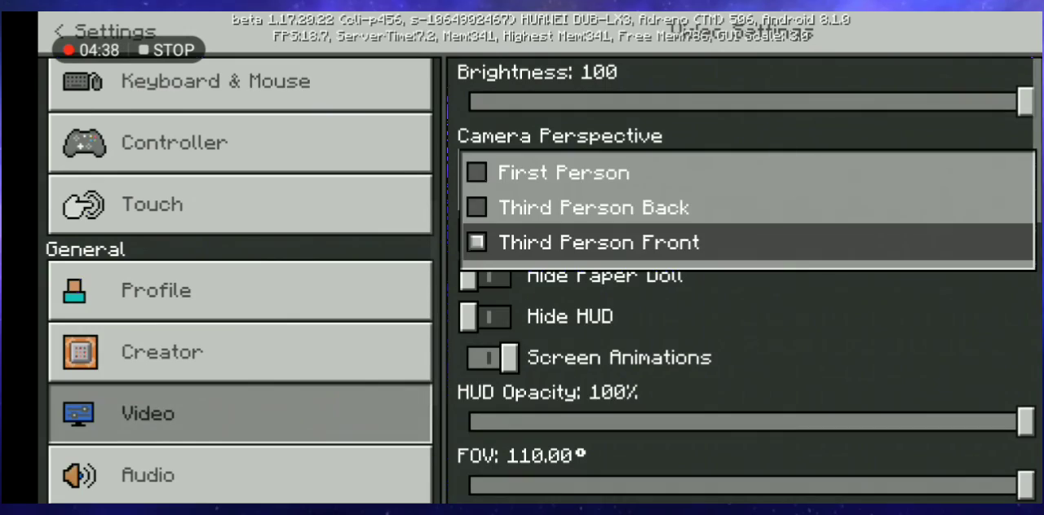
left_click(563, 173)
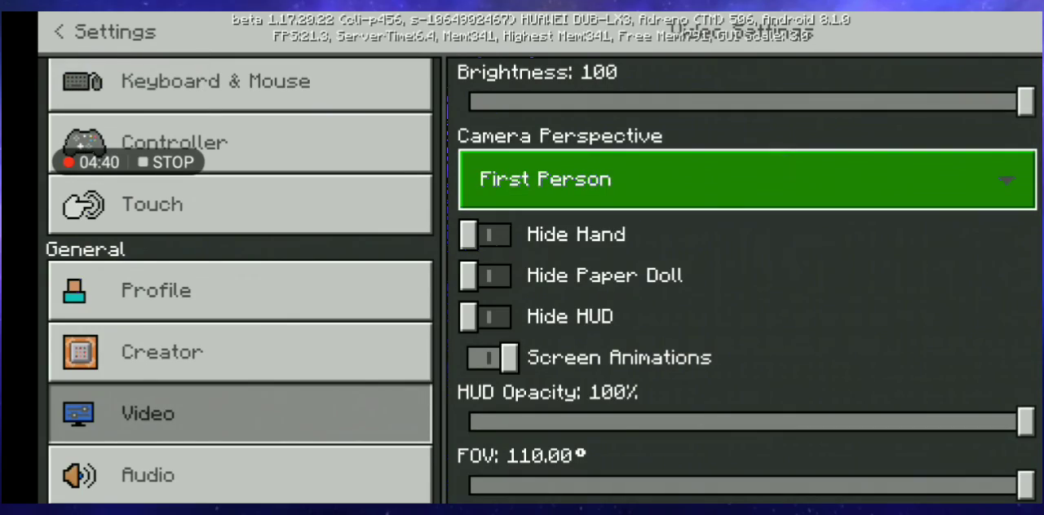